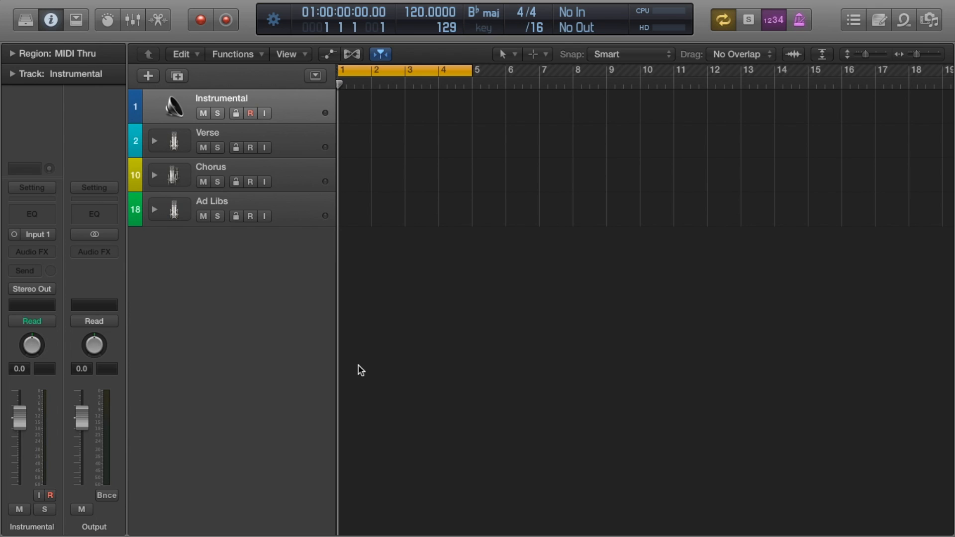
pyautogui.moveTo(718, 293)
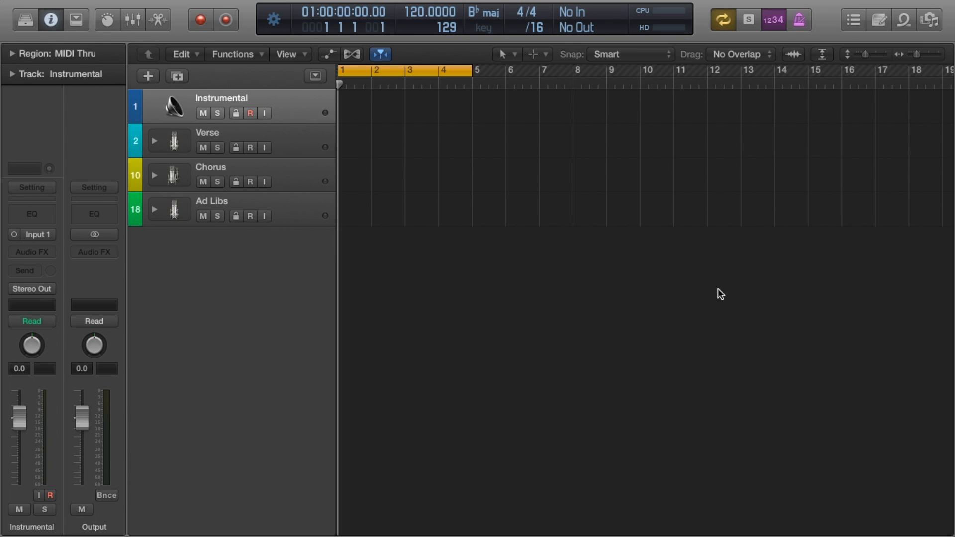
pyautogui.moveTo(357, 333)
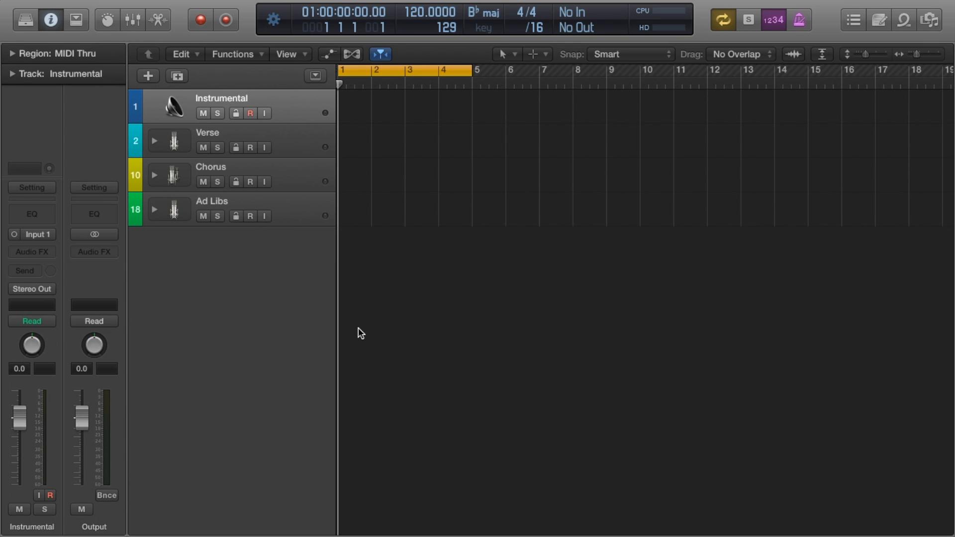
pyautogui.moveTo(298, 141)
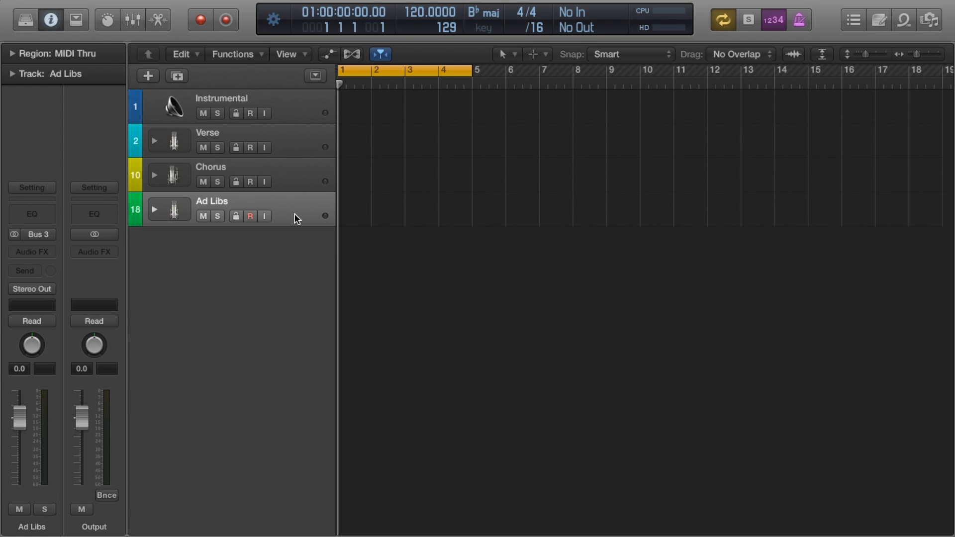
# Expand the Verse stack to reveal Audio 2–8, then collapse it again
pyautogui.click(298, 140)
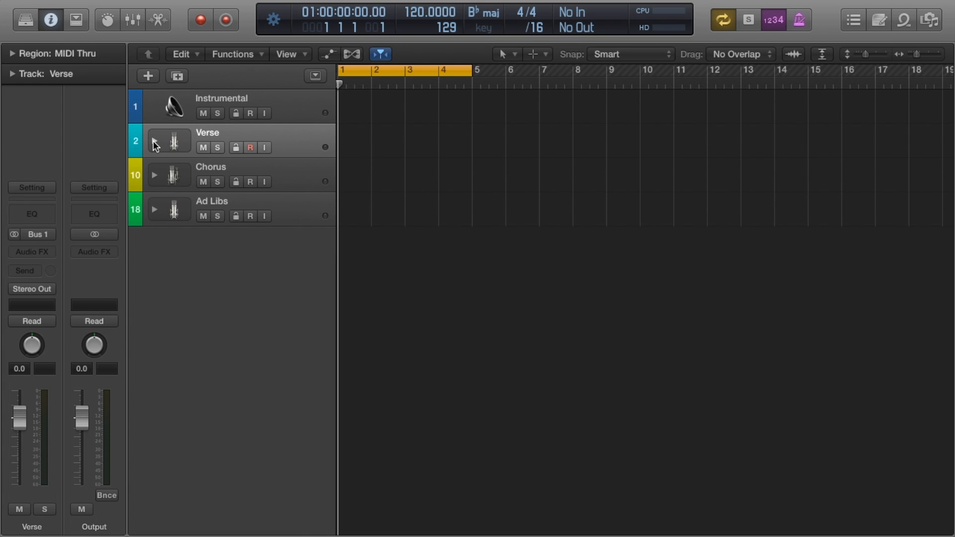
pyautogui.click(156, 136)
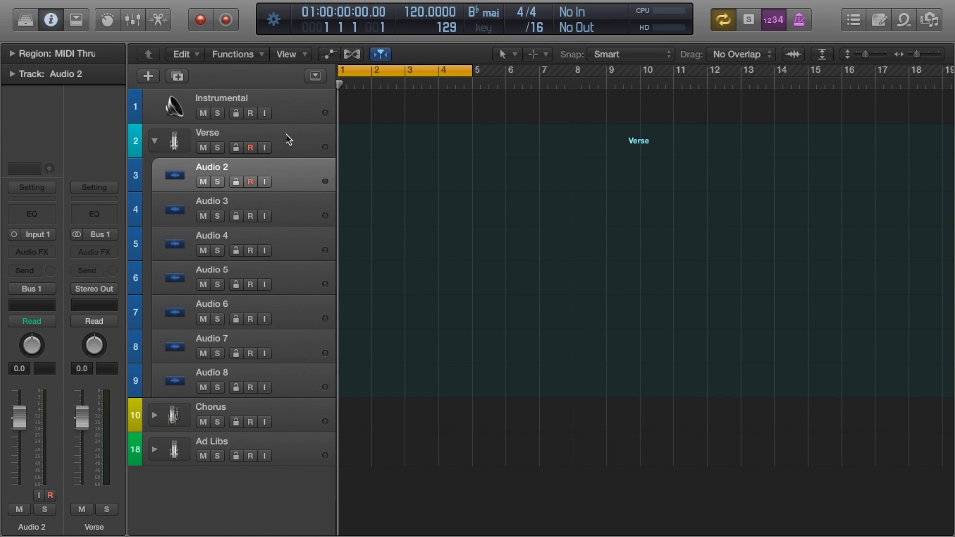
pyautogui.click(207, 140)
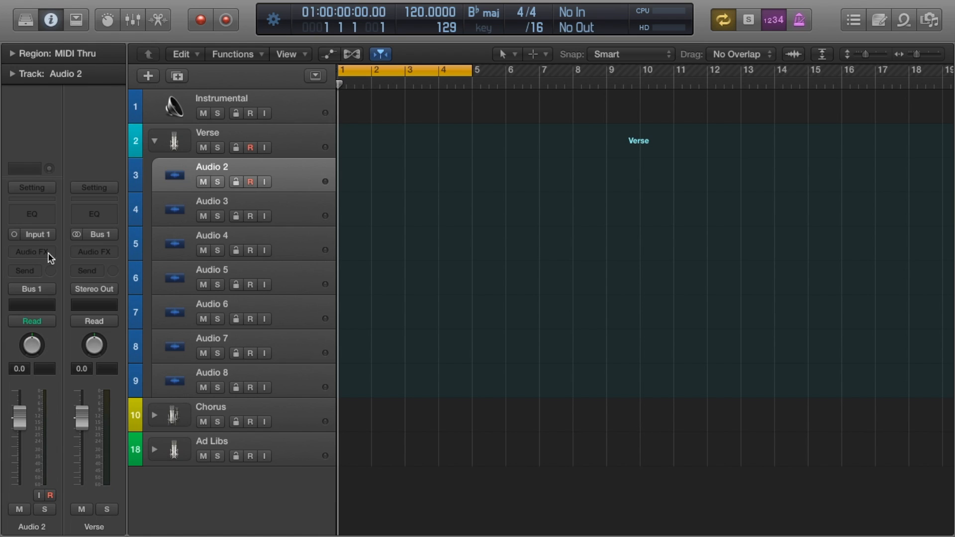
pyautogui.moveTo(285, 269)
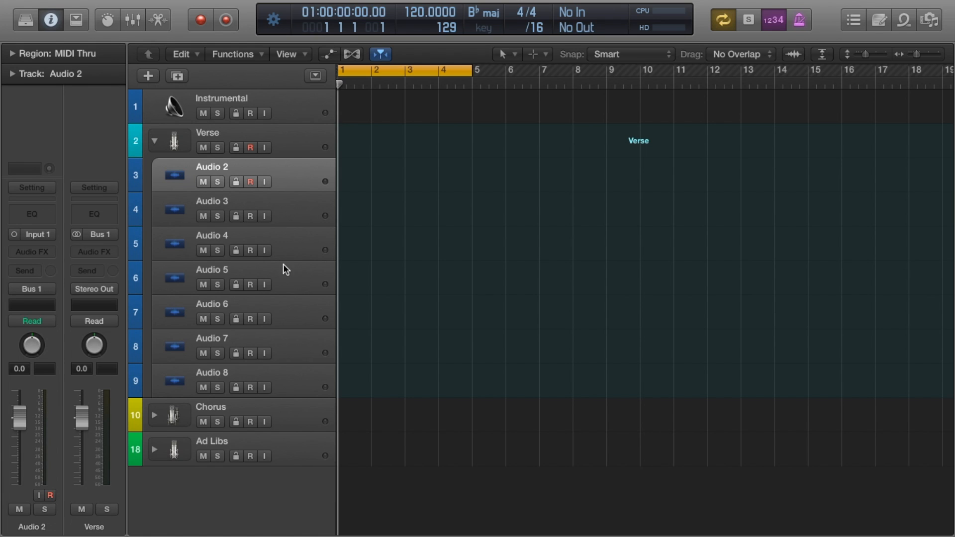
pyautogui.moveTo(301, 386)
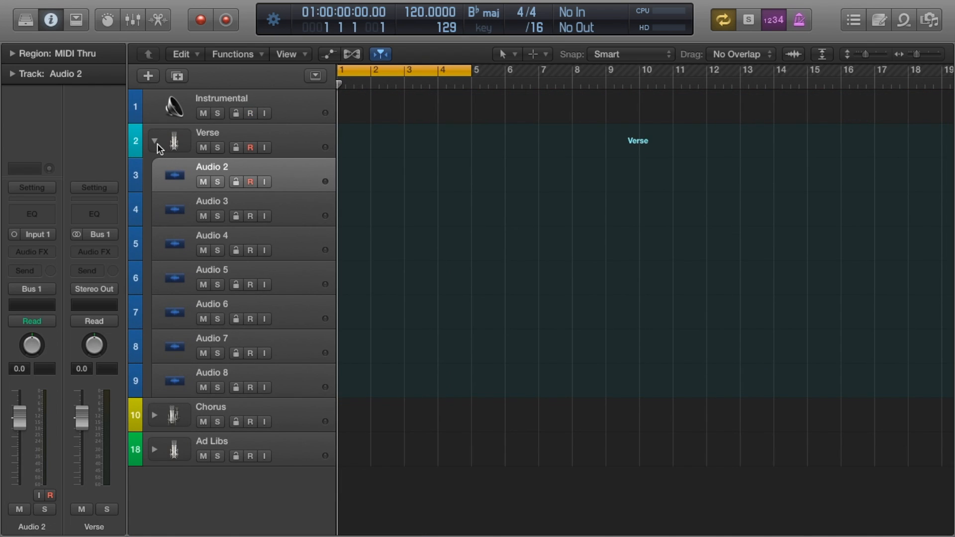
pyautogui.click(157, 141)
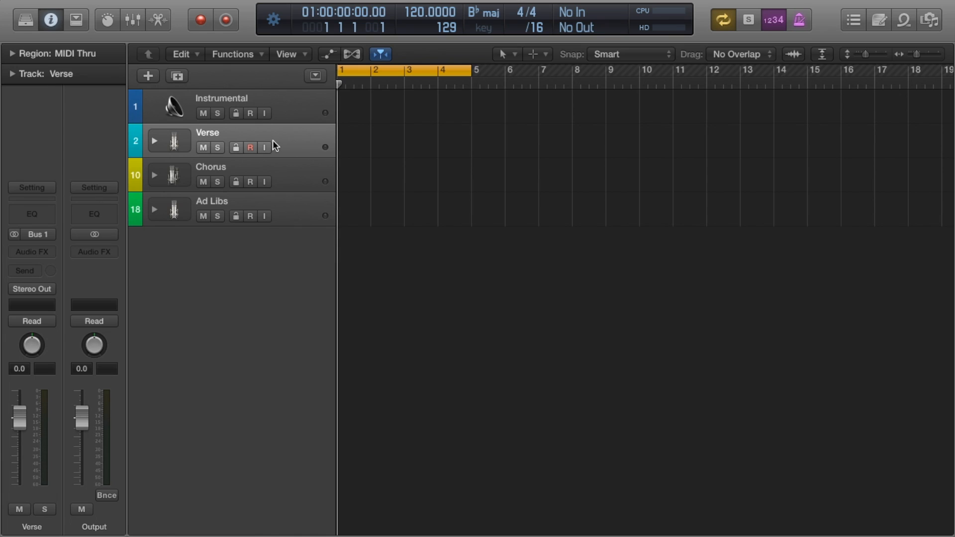
pyautogui.moveTo(293, 146)
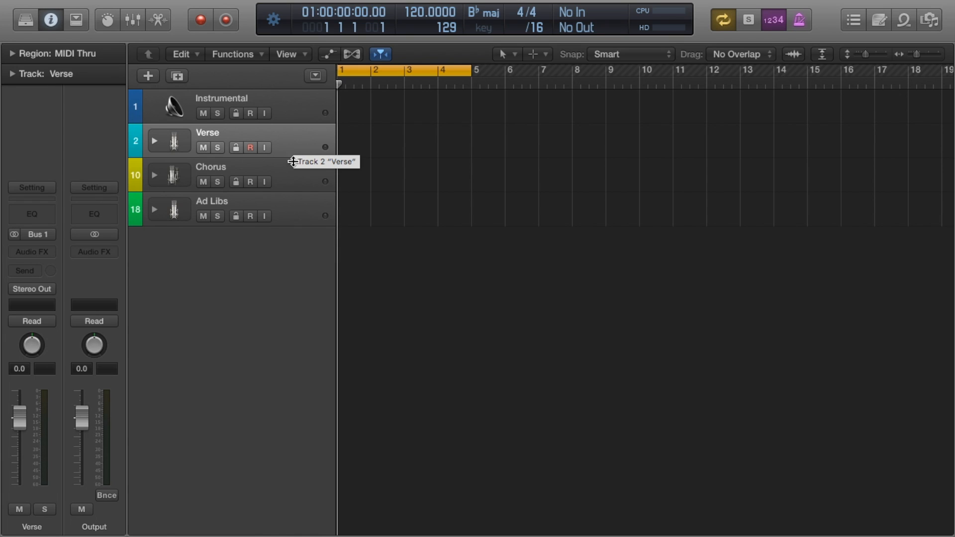
pyautogui.moveTo(291, 263)
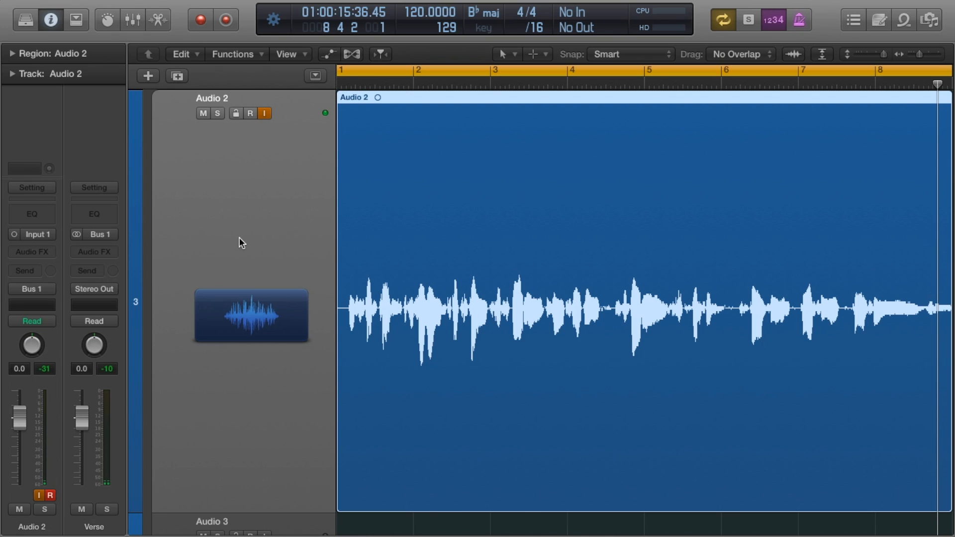
pyautogui.moveTo(463, 284)
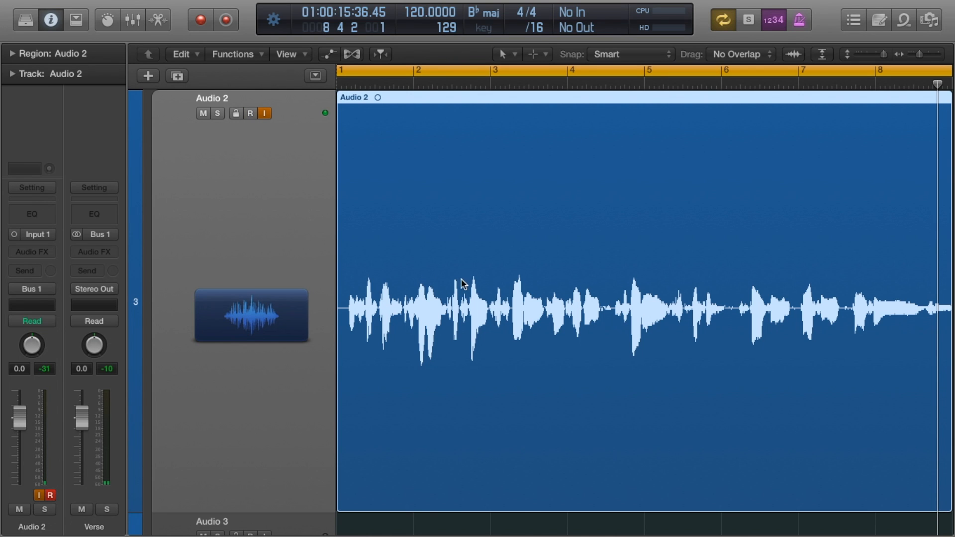
# Arm Audio 2 for recording and switch the left-click tool to the Marquee Tool
pyautogui.click(250, 114)
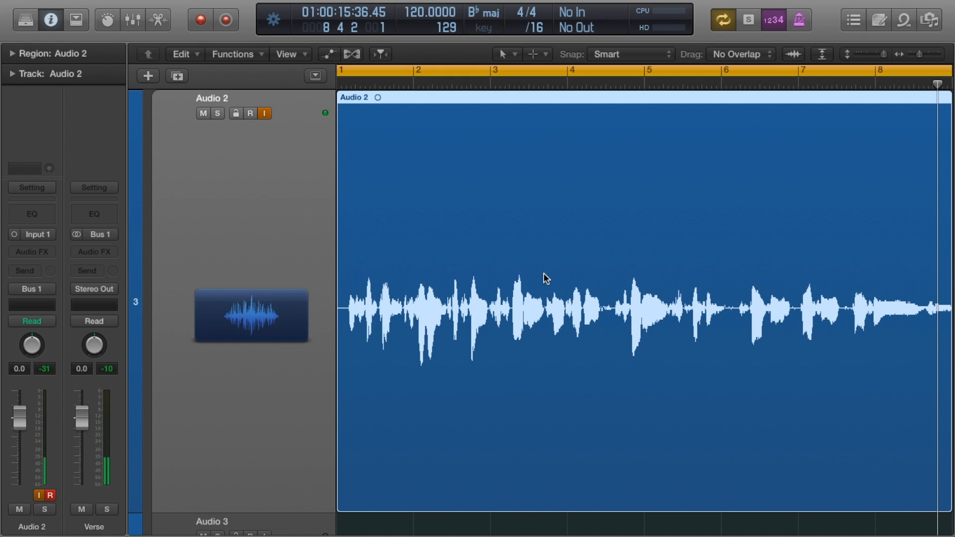
pyautogui.click(249, 114)
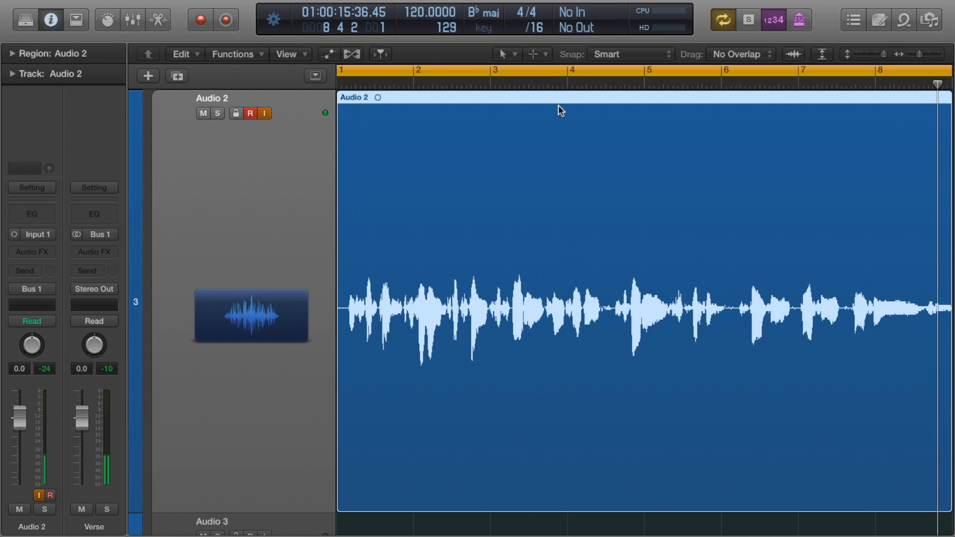
pyautogui.click(545, 54)
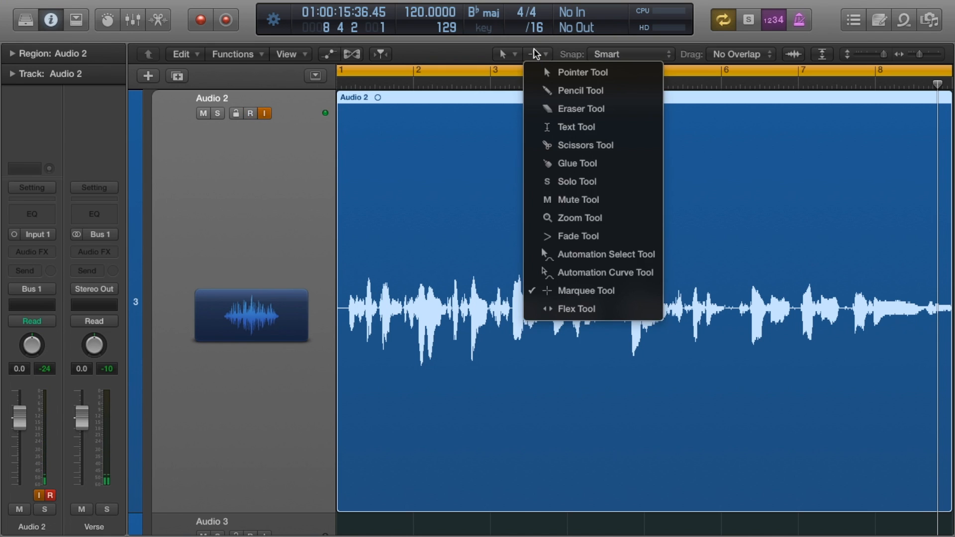
pyautogui.moveTo(630, 297)
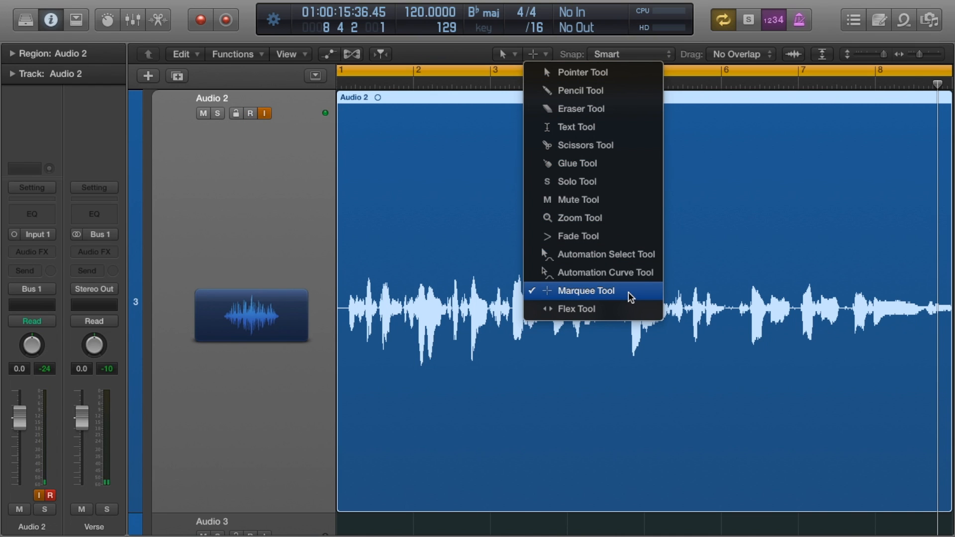
pyautogui.click(587, 290)
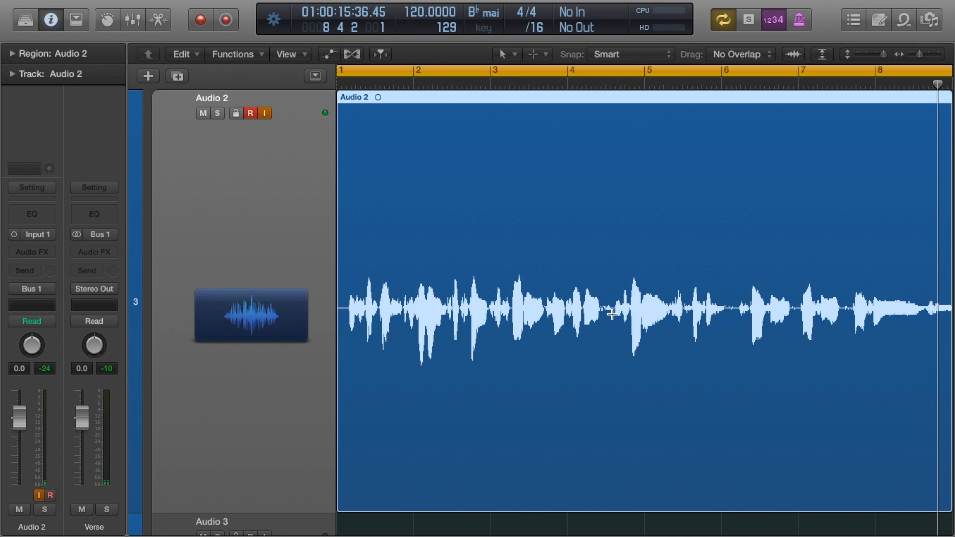
# Marquee-select bars 4–6 of the Audio 2 region and start a punch-in recording
pyautogui.moveTo(609, 317); pyautogui.dragTo(730, 329)
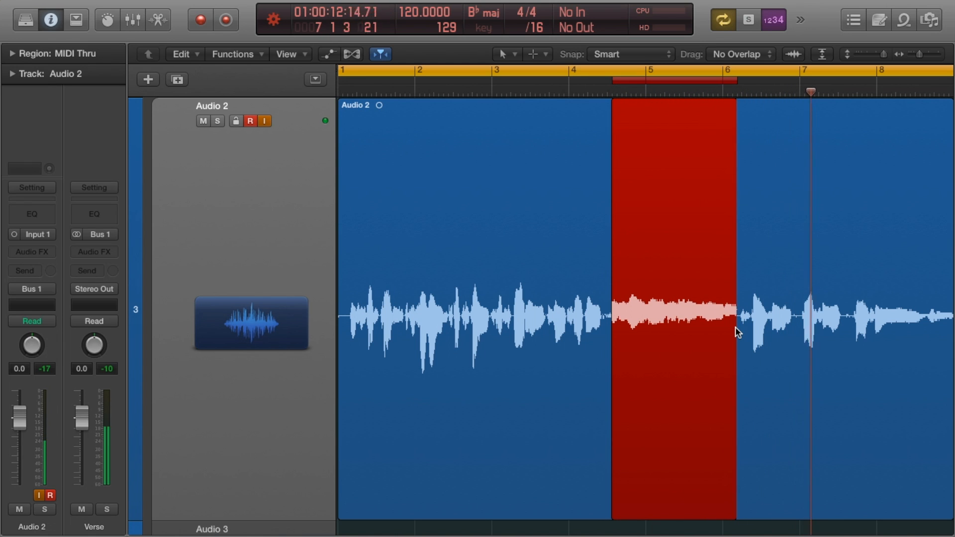
pyautogui.click(202, 18)
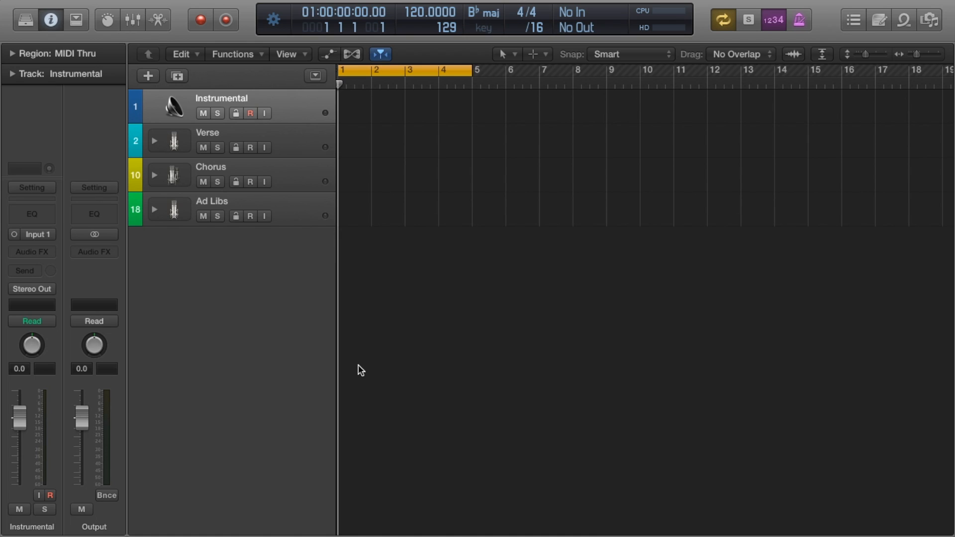
pyautogui.moveTo(326, 291)
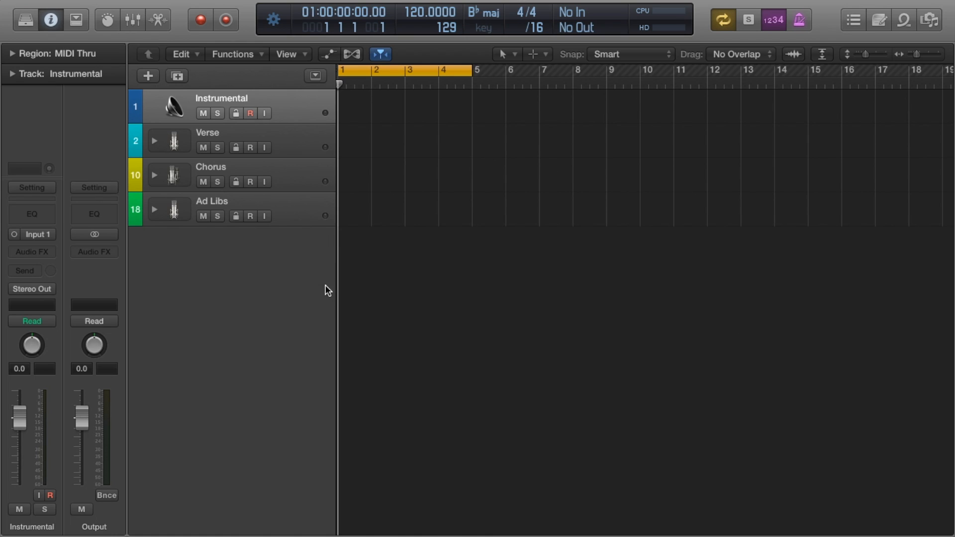
pyautogui.moveTo(360, 332)
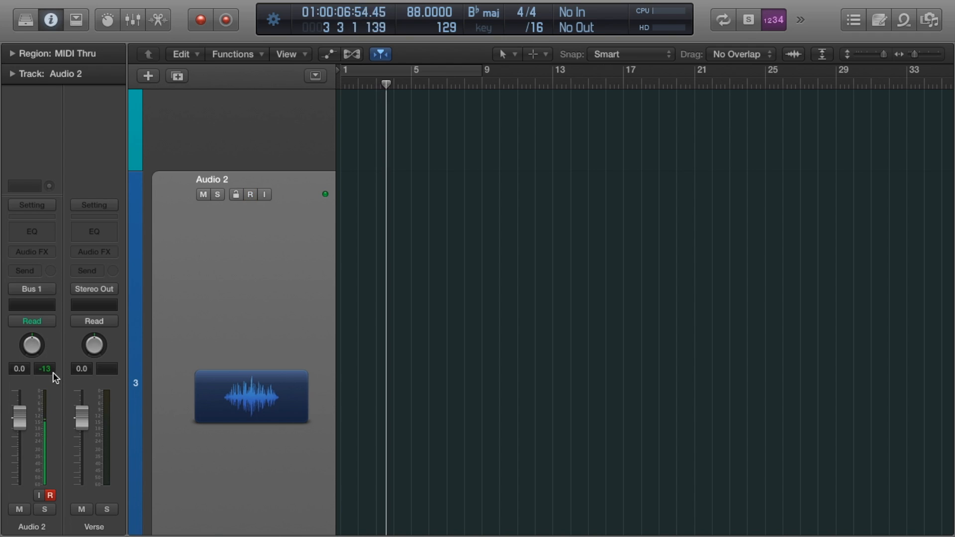
# Enable the Audio 2 track's R button for recording at 88 BPM
pyautogui.click(250, 195)
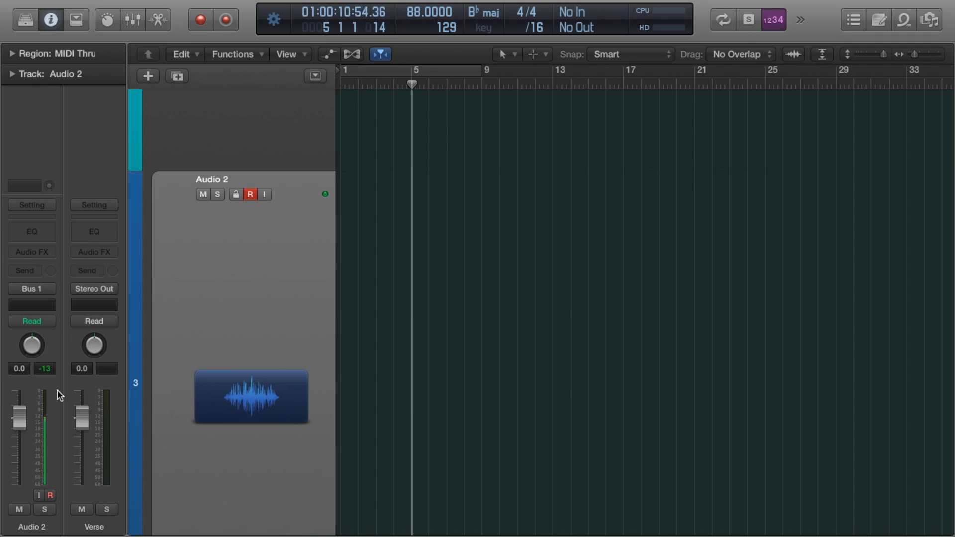